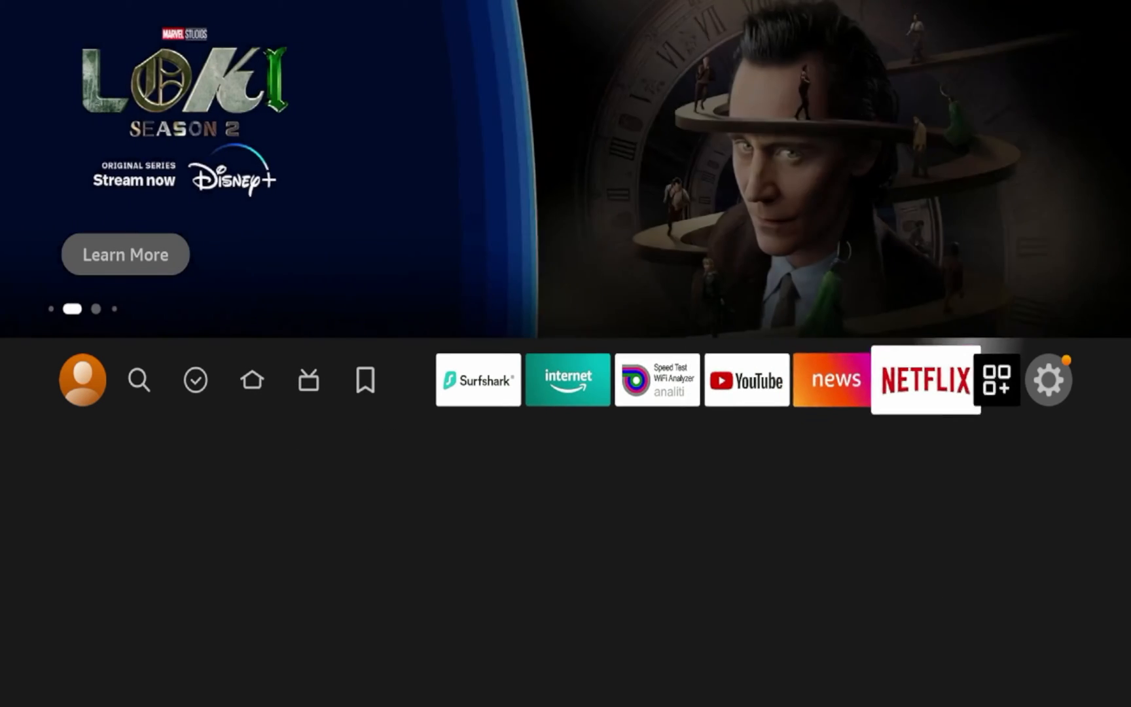
- Go from the home screen to Settings and into the My Fire TV page
left_click(1048, 380)
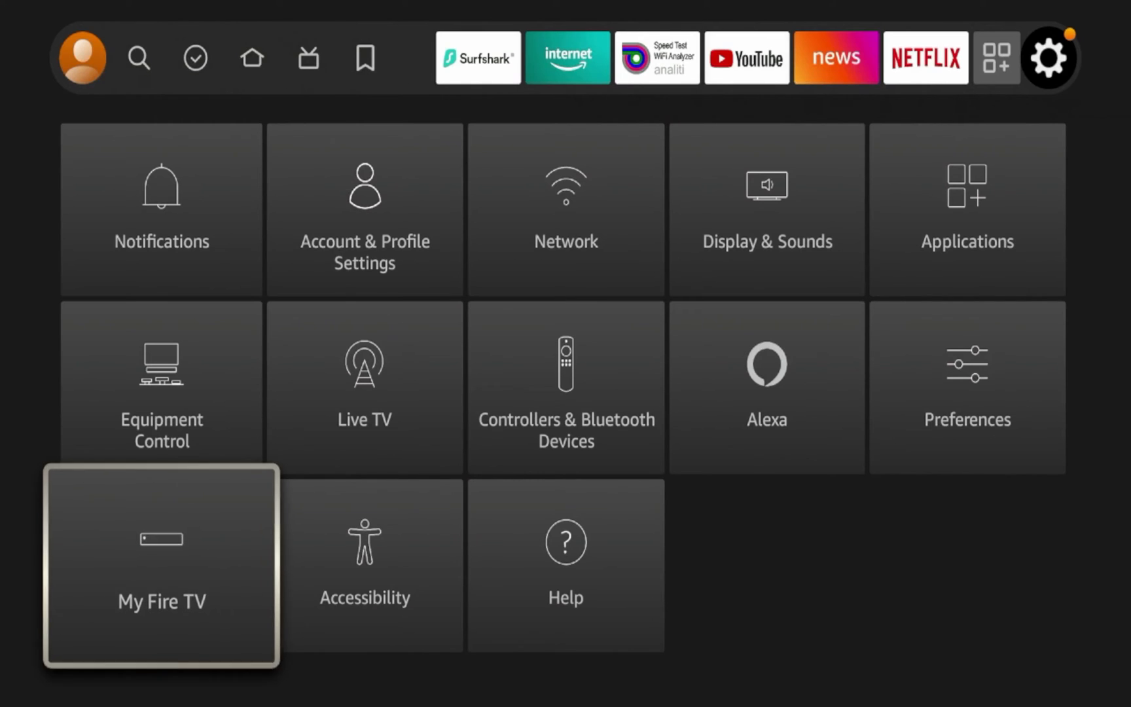
left_click(161, 564)
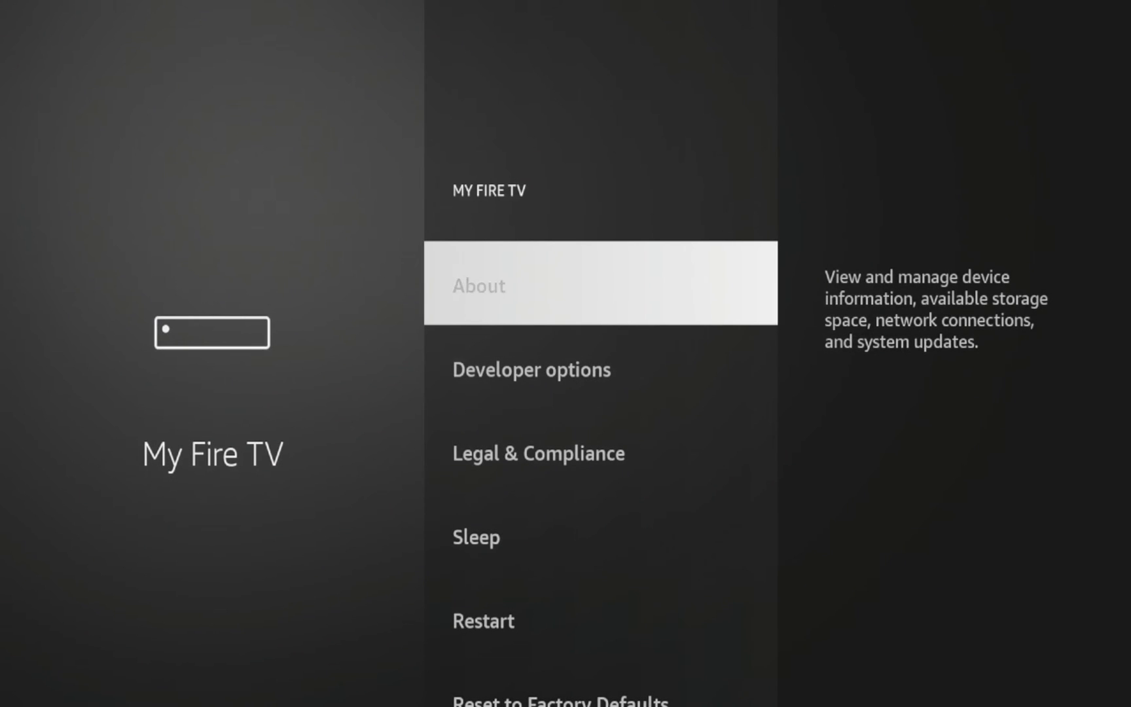